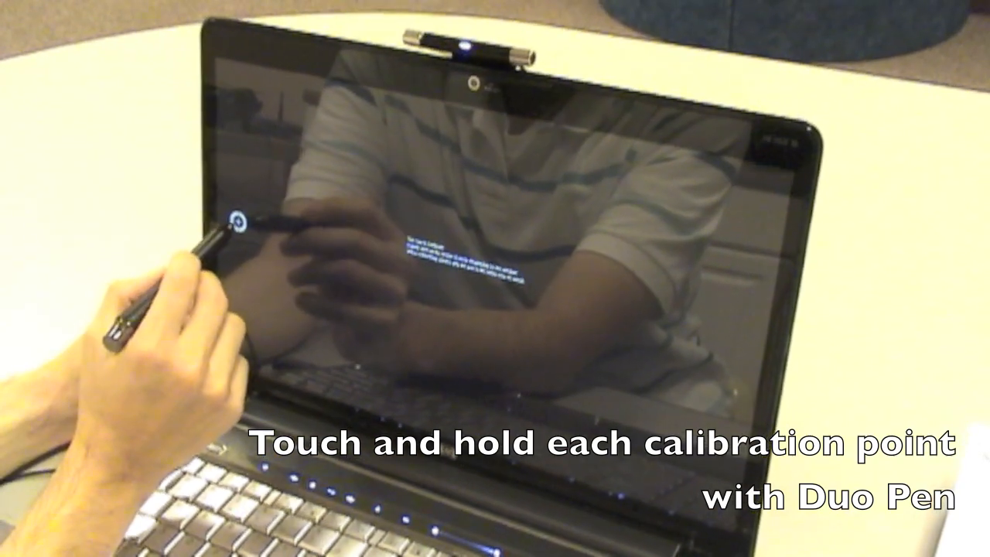
# Step: Hold the pen on the first calibration point until the green OK confirms it
pyautogui.click(235, 225)
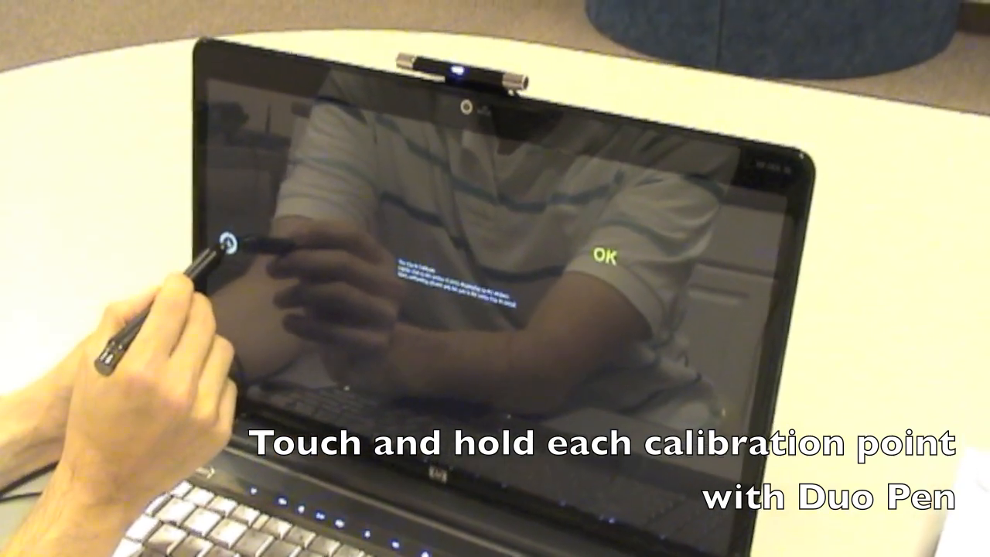